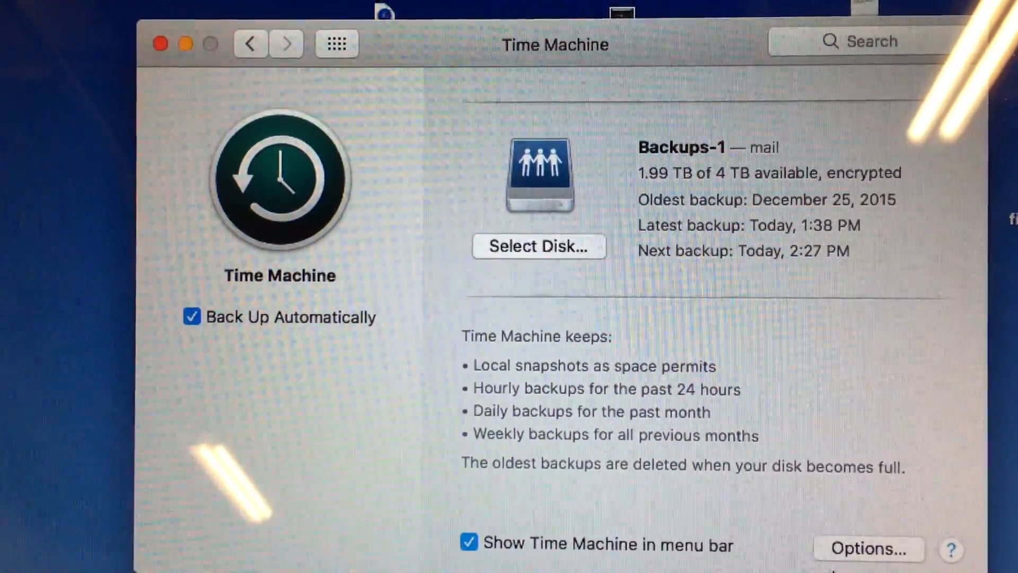
Dismiss the backup exclusion options, start the Time Machine restore, and connect to Backups-1 on mail.
{"action": "left_click", "coordinate": [870, 549]}
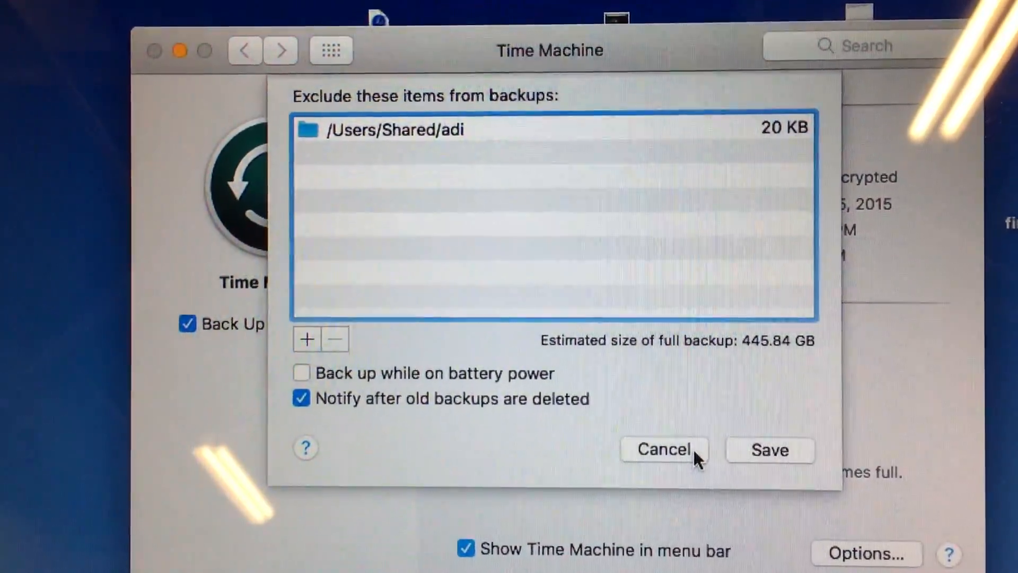
{"action": "left_click", "coordinate": [663, 449]}
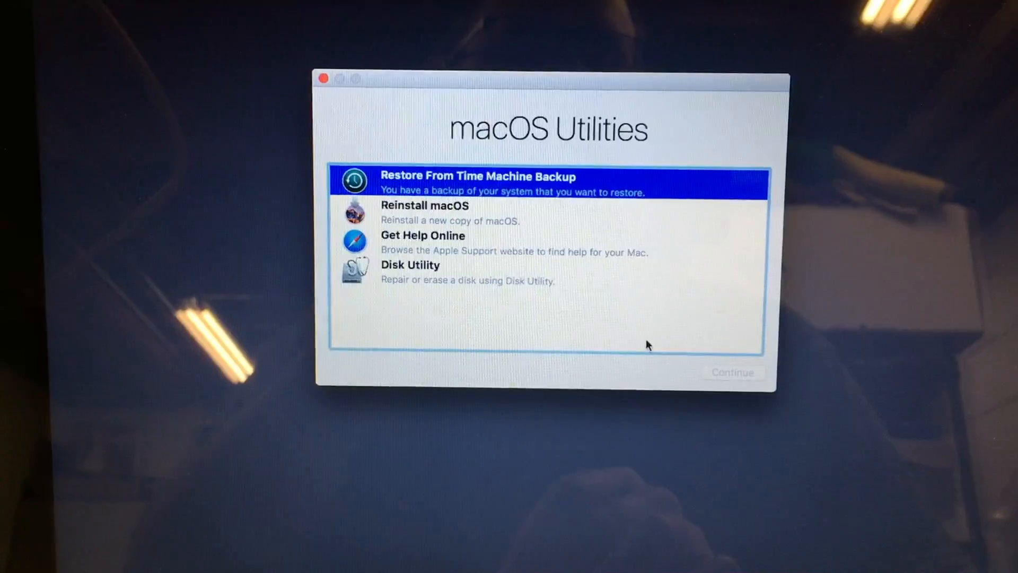
{"action": "left_click", "coordinate": [732, 372]}
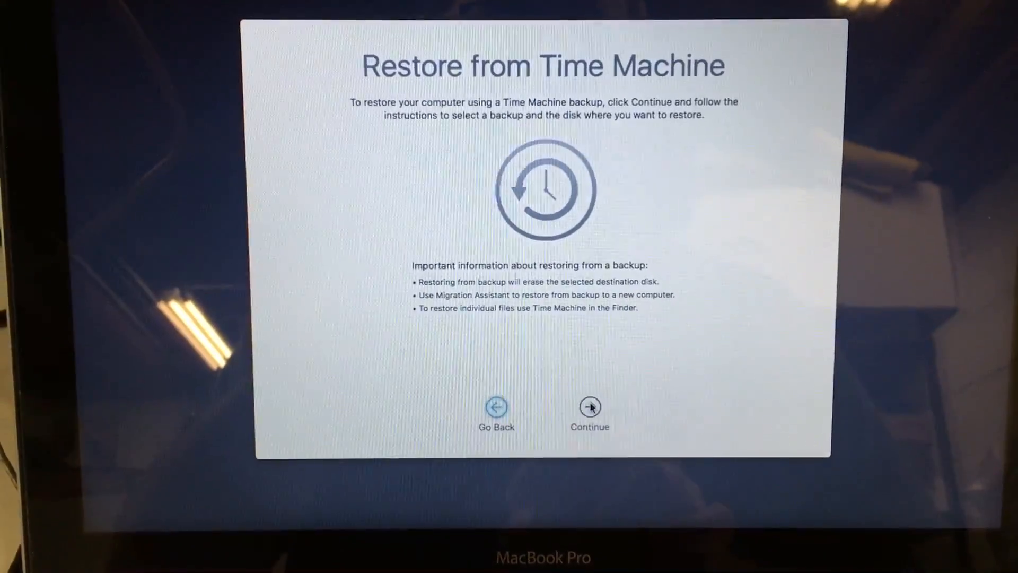
{"action": "left_click", "coordinate": [590, 407]}
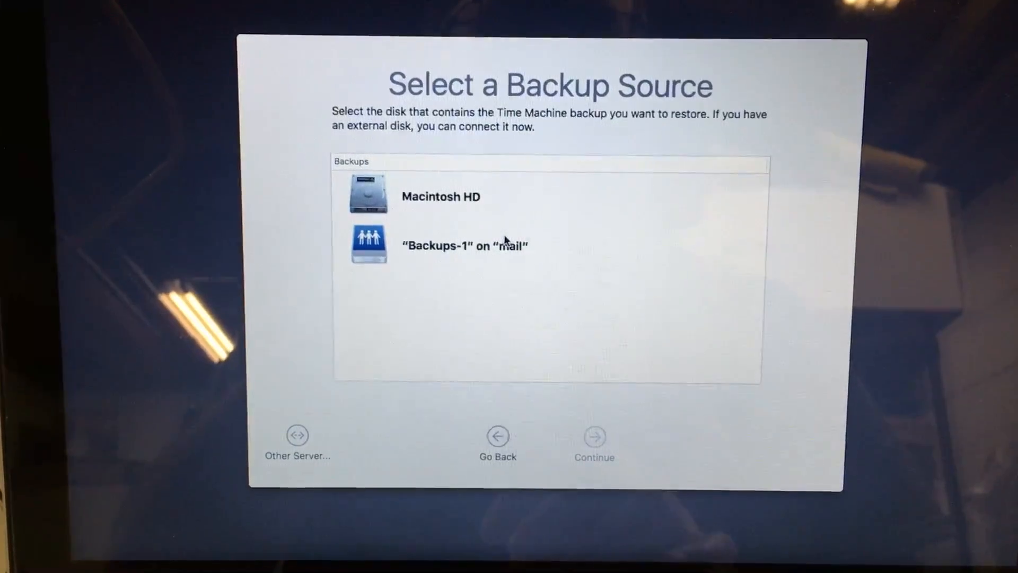
{"action": "left_click", "coordinate": [464, 245]}
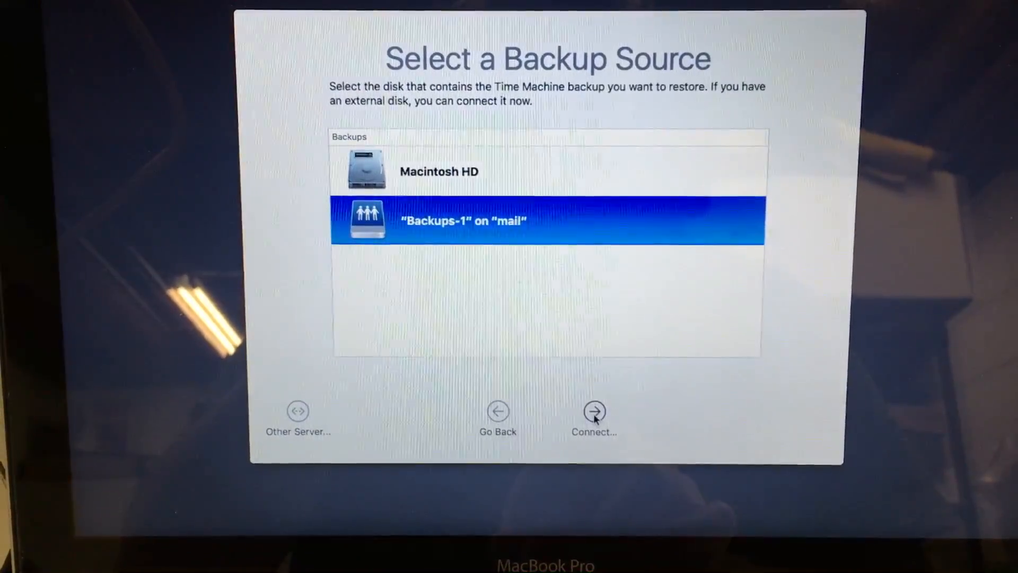
{"action": "left_click", "coordinate": [593, 411]}
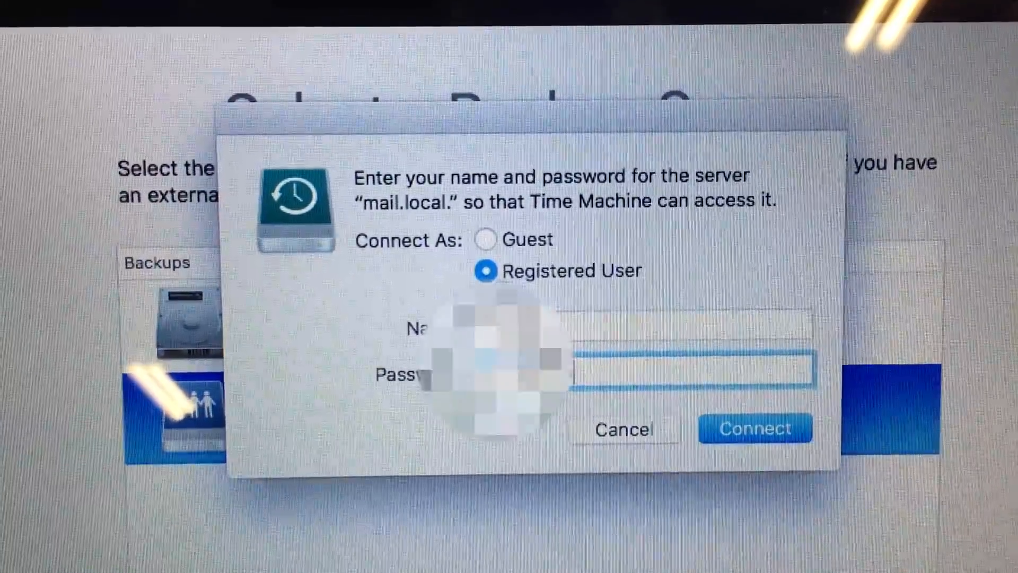
Log in to the mail.local backup server as a registered user with name and password.
{"action": "left_click", "coordinate": [755, 427]}
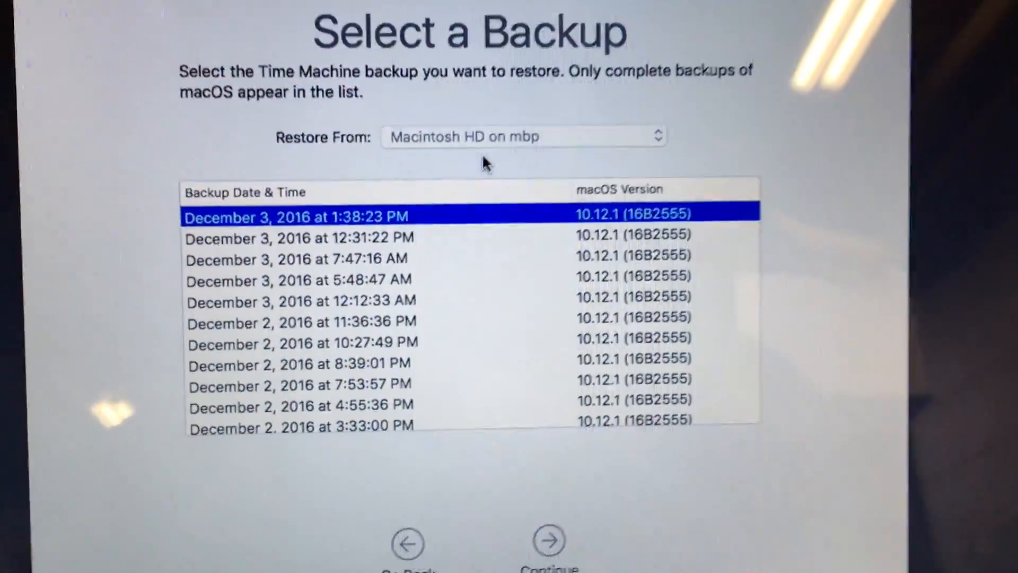
Continue with the December 3, 2016 1:38:23 PM backup of Macintosh HD on mbp.
{"action": "left_click", "coordinate": [549, 540]}
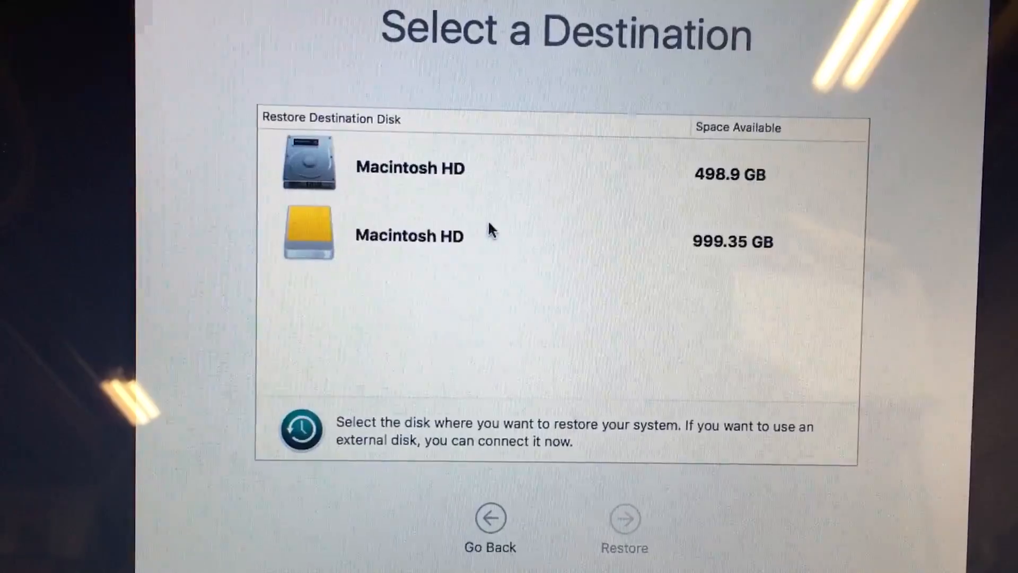
Restore onto the 999.35 GB external Macintosh HD and confirm erasing it.
{"action": "left_click", "coordinate": [409, 242]}
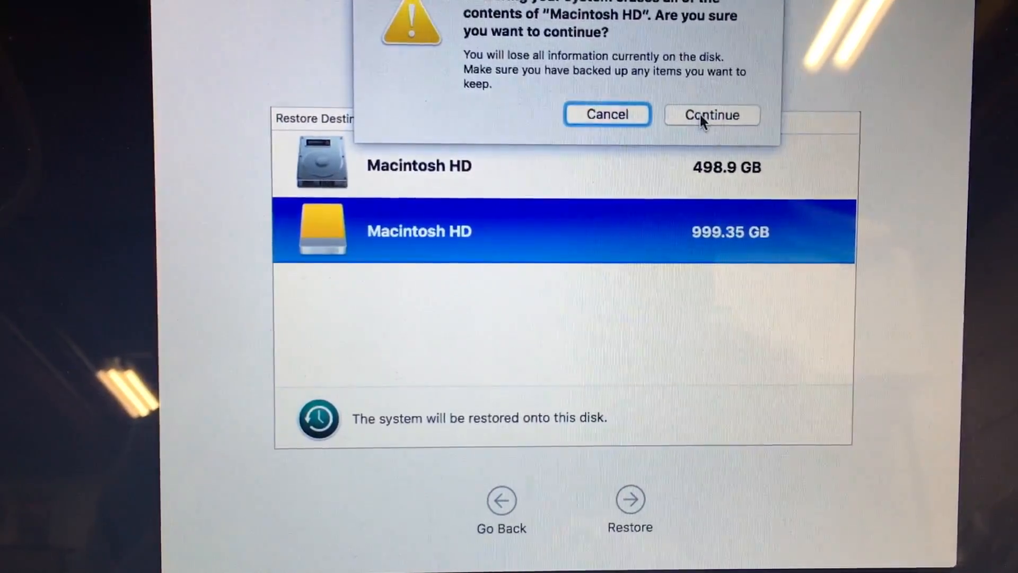
{"action": "left_click", "coordinate": [711, 115]}
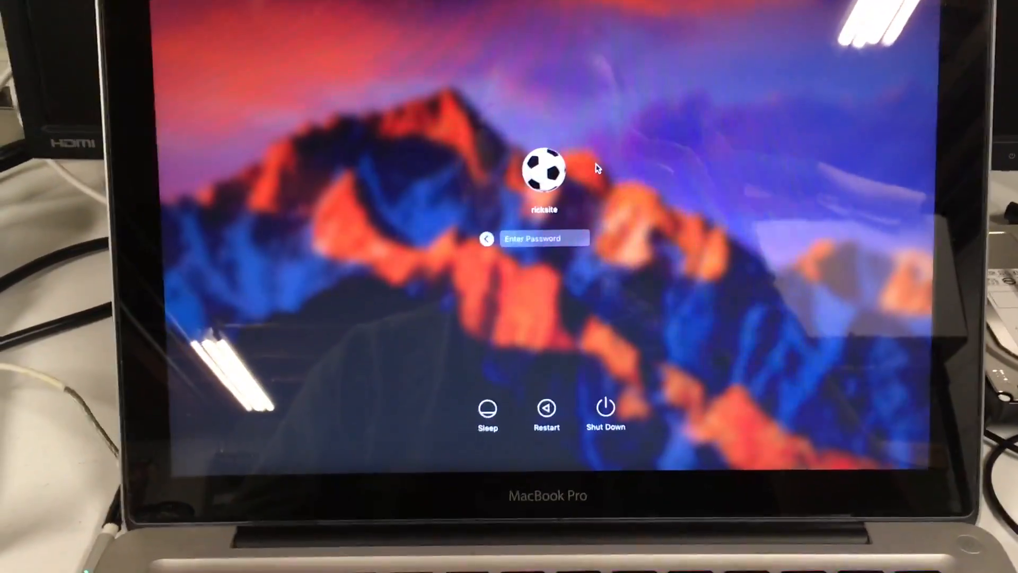
Enter the account password at the login window to reach the restored desktop.
{"action": "type", "text": "password"}
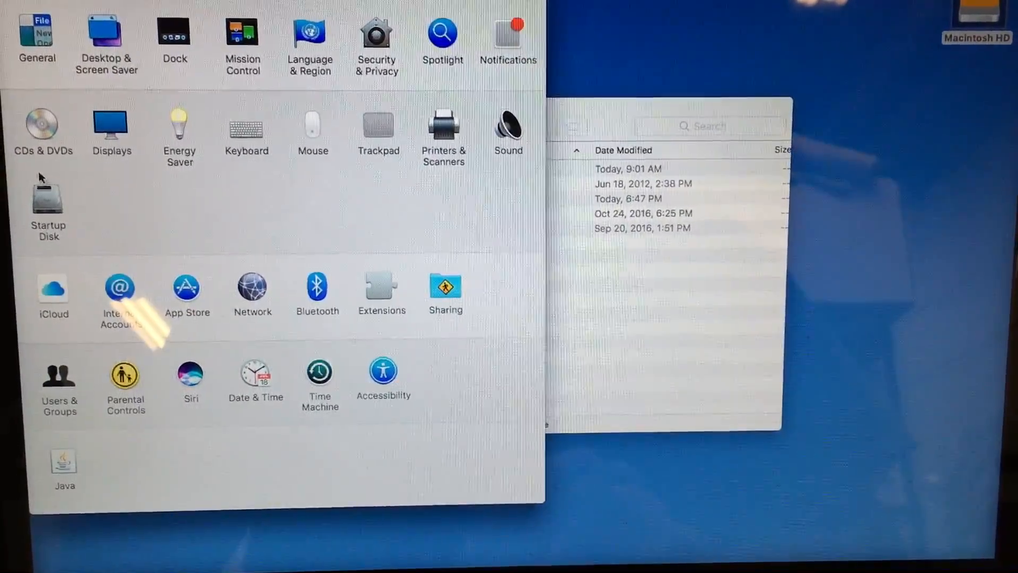
Open the Startup Disk pane showing the external Macintosh HD with macOS 10.12.1 selected.
{"action": "left_click", "coordinate": [47, 201]}
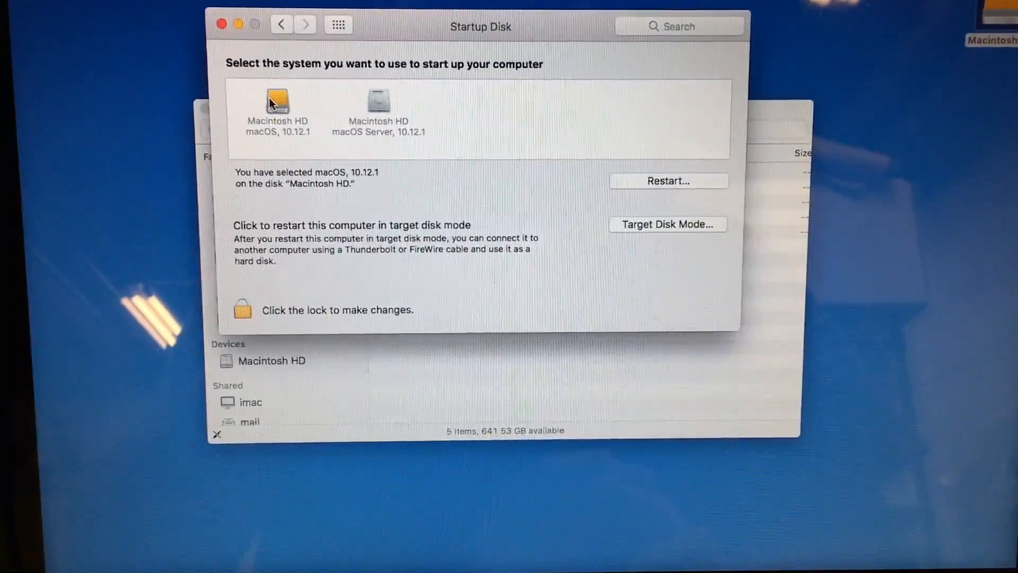
{"action": "mouse_move", "coordinate": [370, 104]}
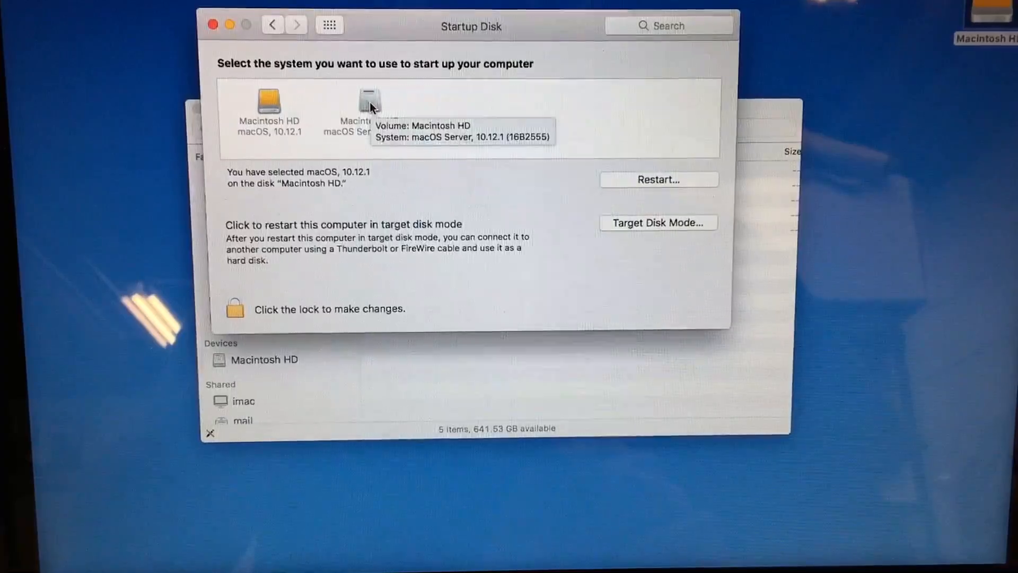